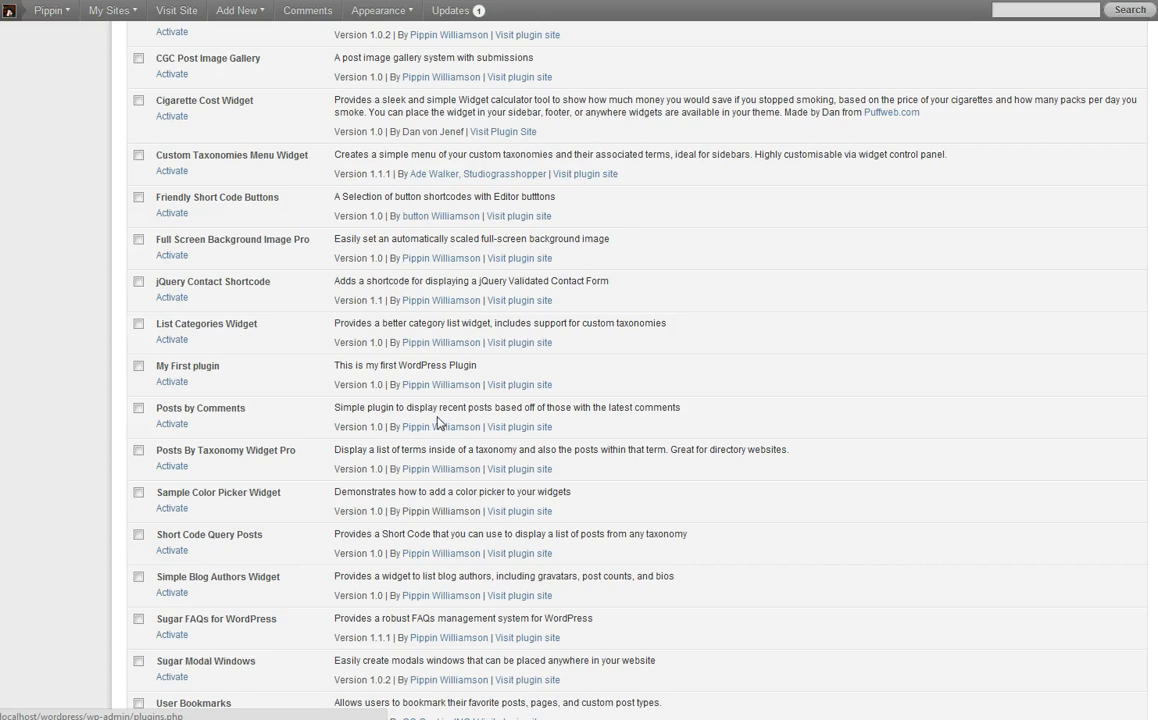
{"action": "mouse_move", "coordinate": [336, 412]}
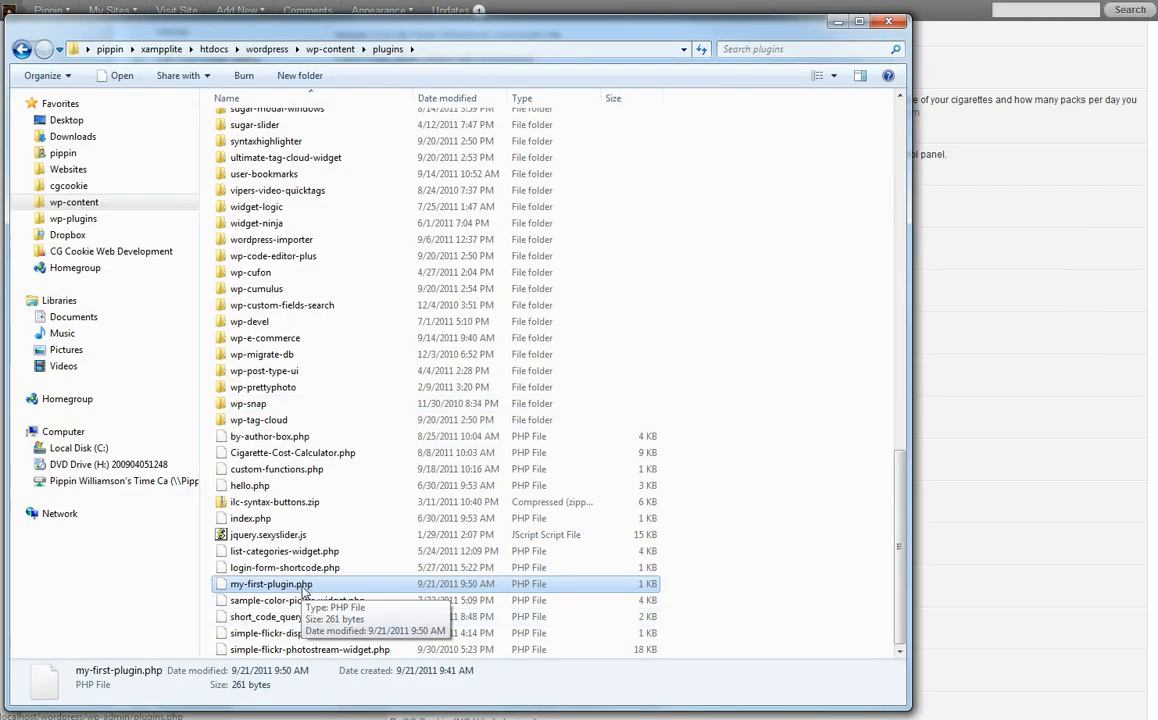
{"action": "mouse_move", "coordinate": [290, 588]}
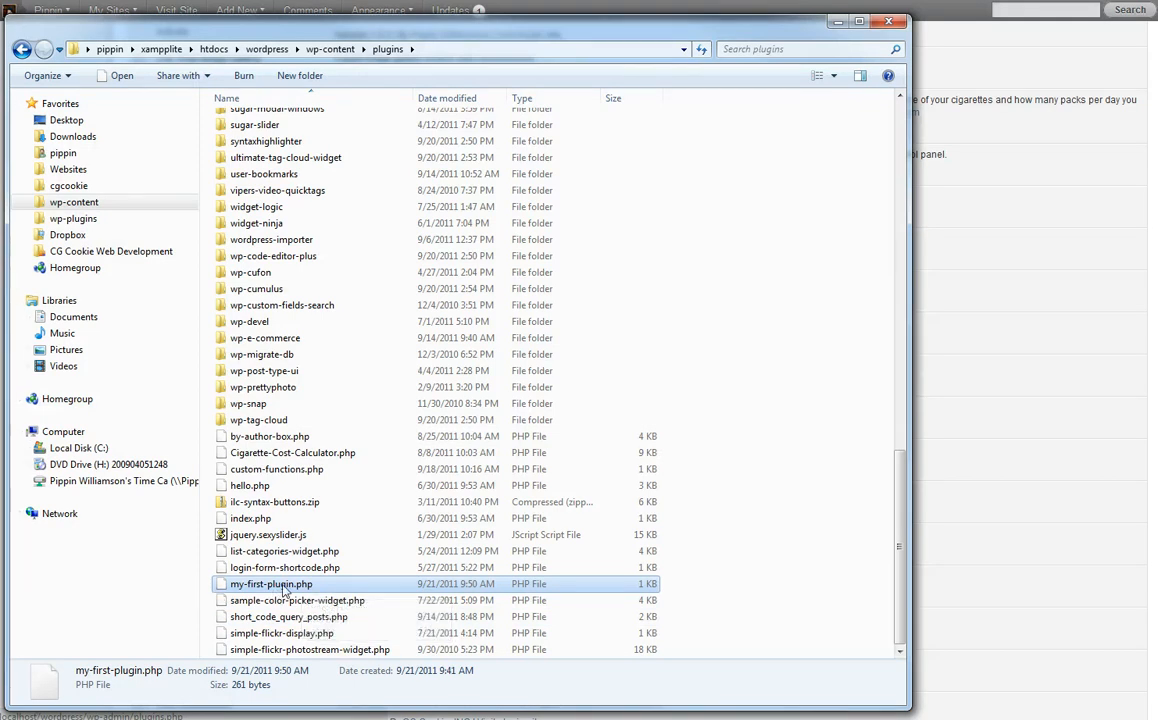
Open my-first-plugin.php from the plugins folder in Notepad++ and switch back to it
{"action": "double_click", "coordinate": [272, 584]}
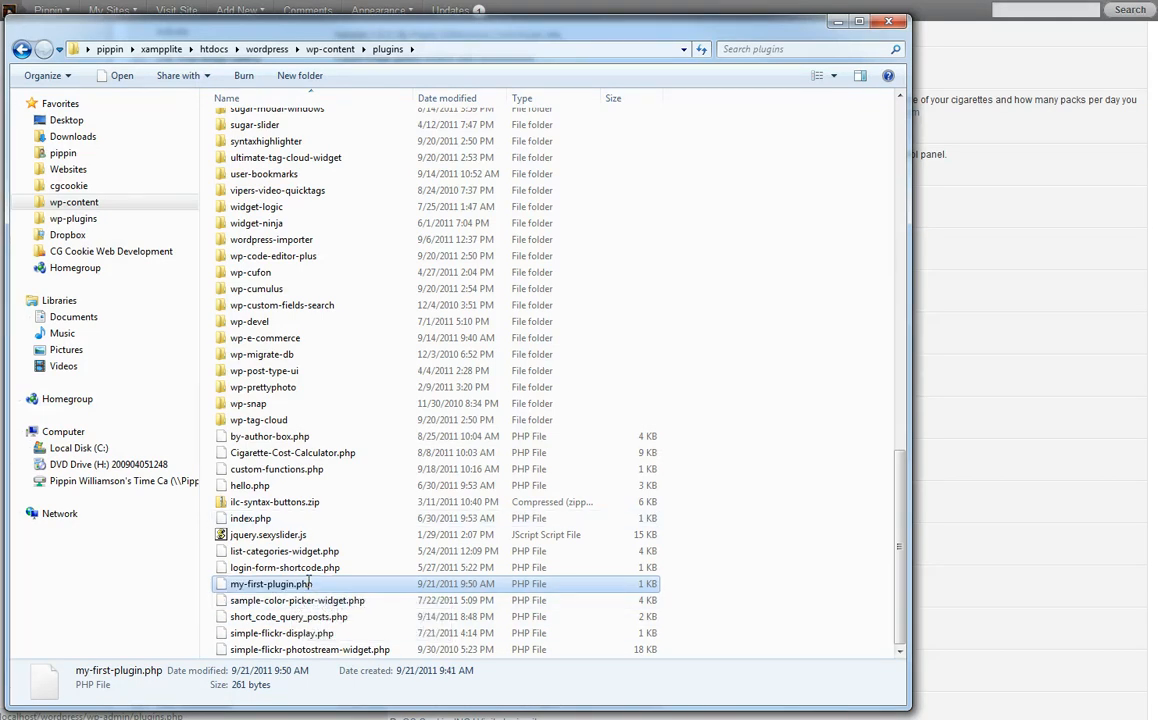
{"action": "mouse_move", "coordinate": [320, 598]}
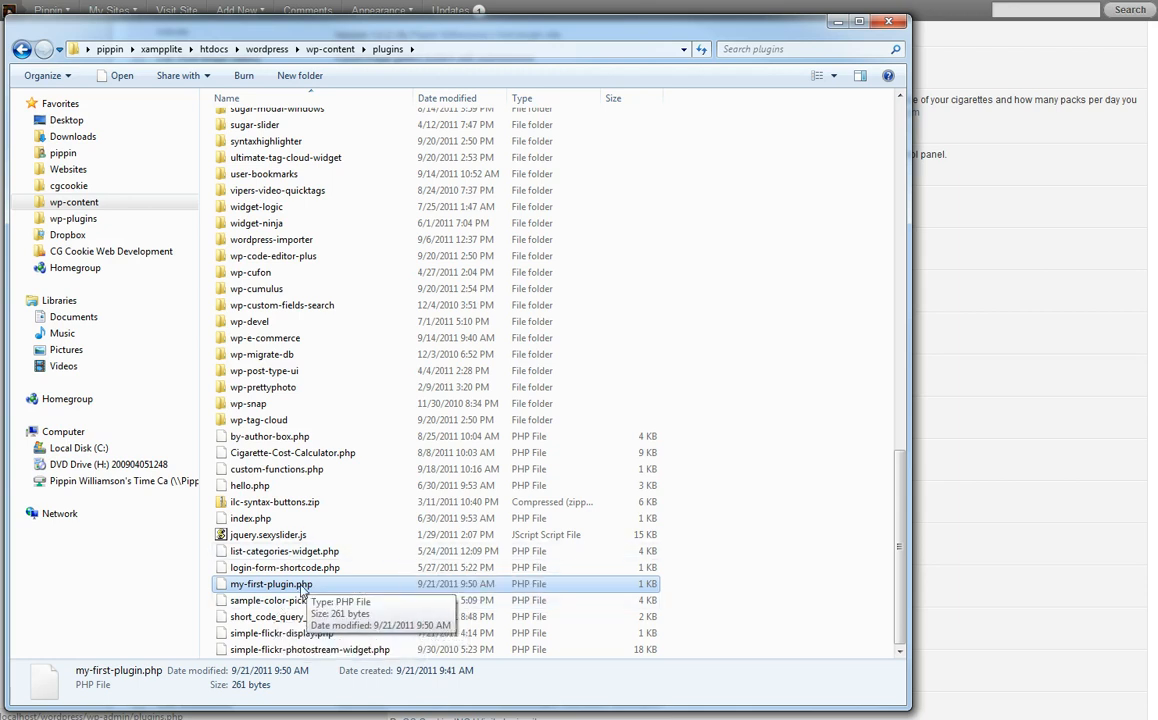
{"action": "mouse_move", "coordinate": [250, 600]}
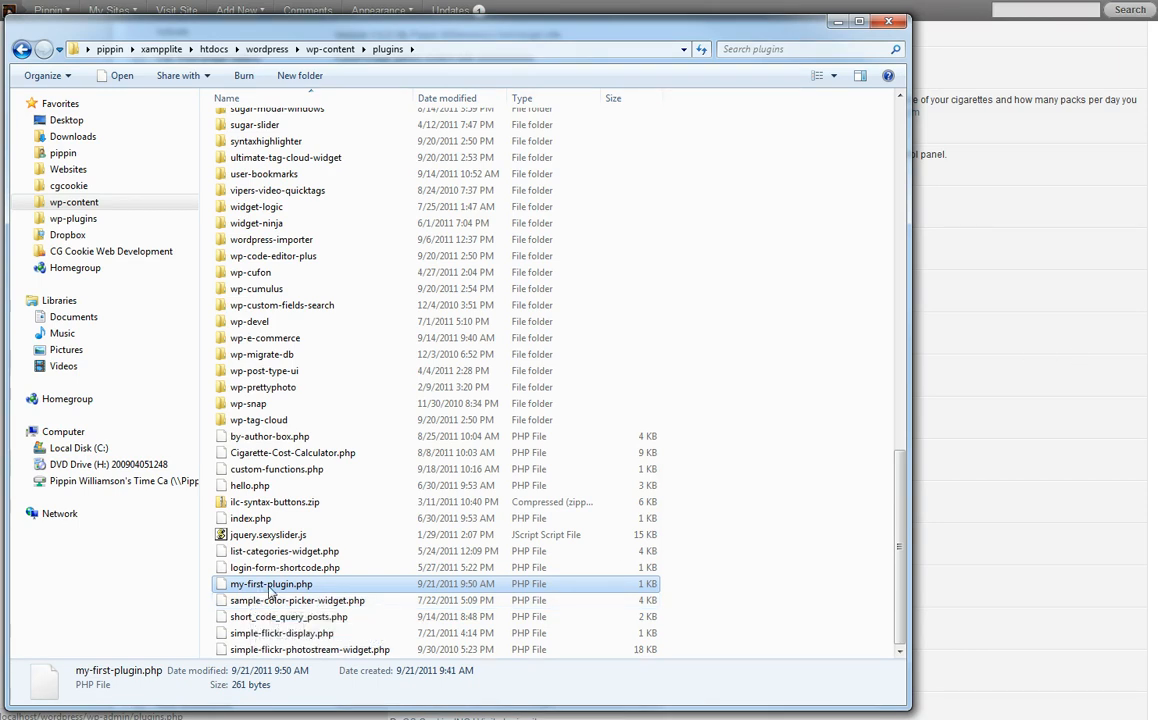
{"action": "mouse_move", "coordinate": [1018, 348]}
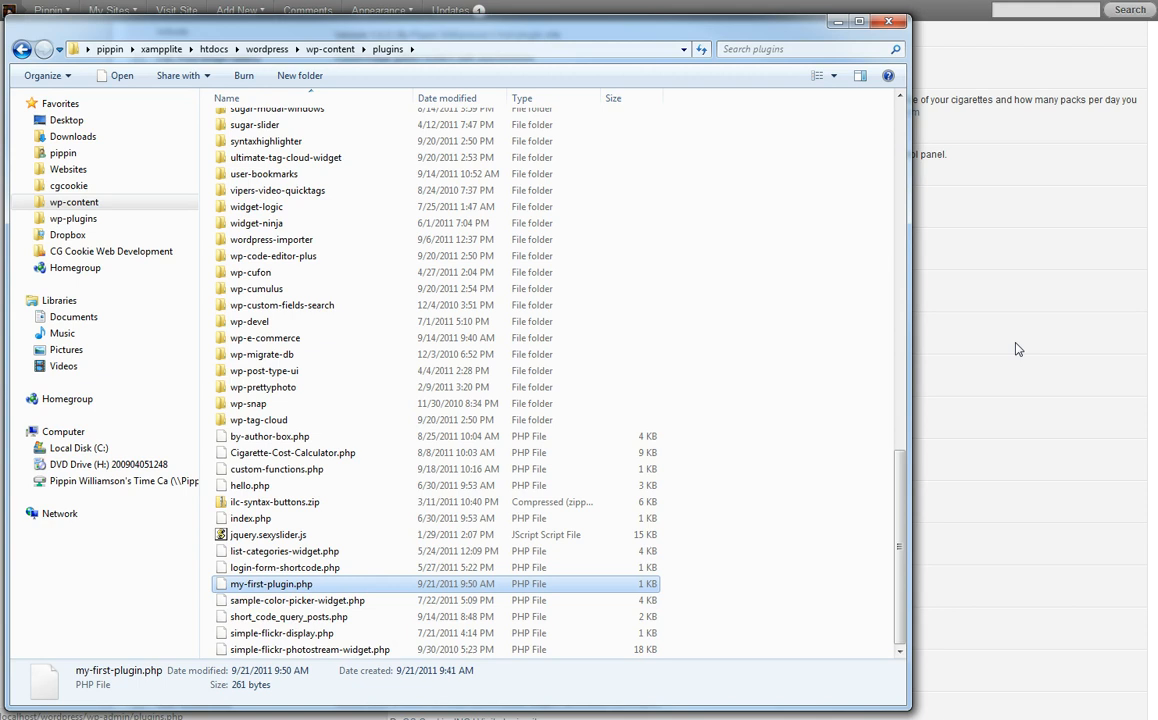
{"action": "key", "text": "alt+tab"}
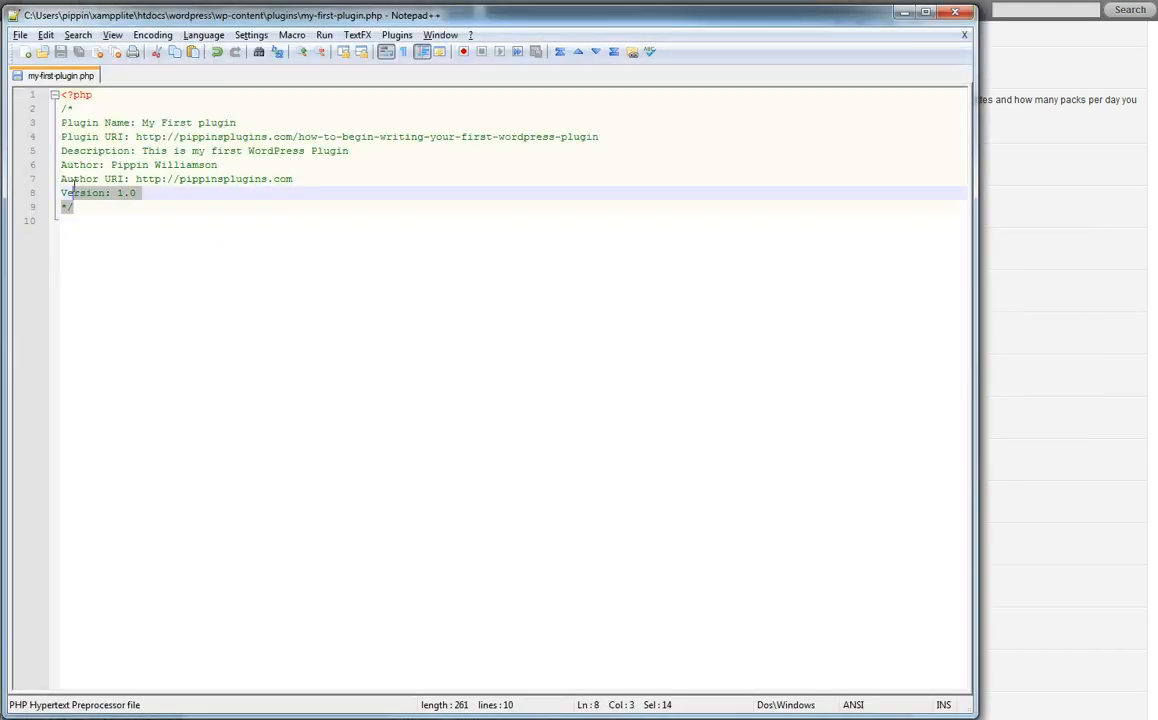
{"action": "left_click", "coordinate": [76, 206]}
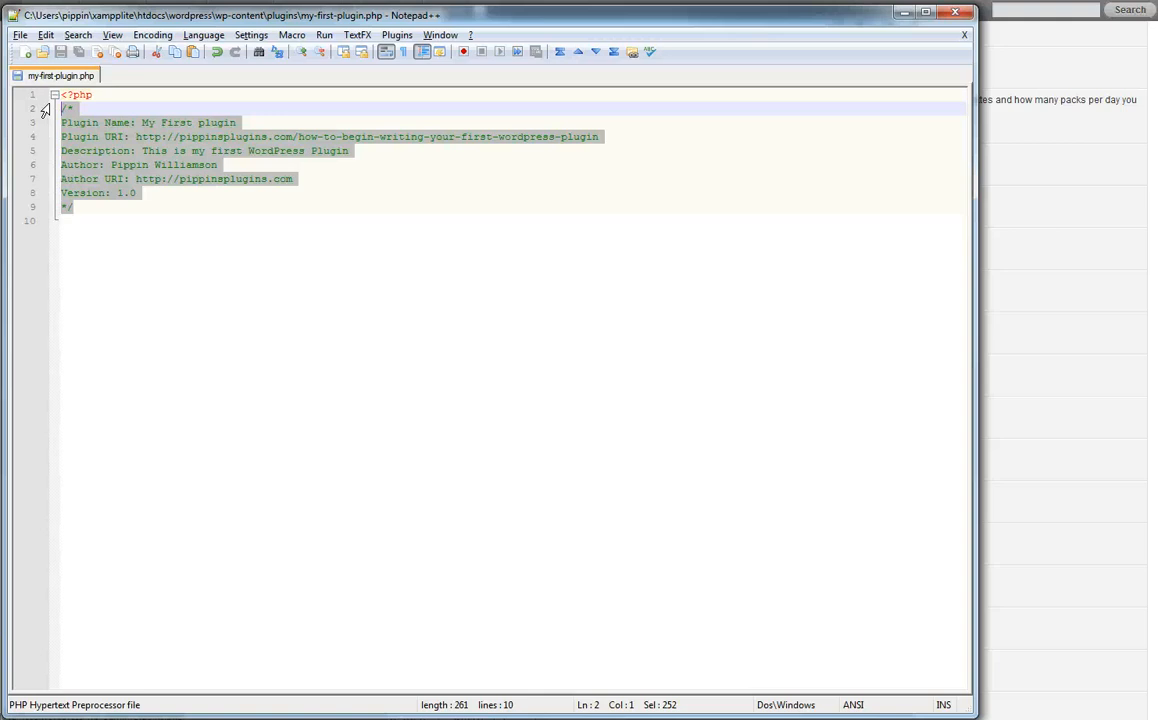
{"action": "left_click", "coordinate": [144, 220]}
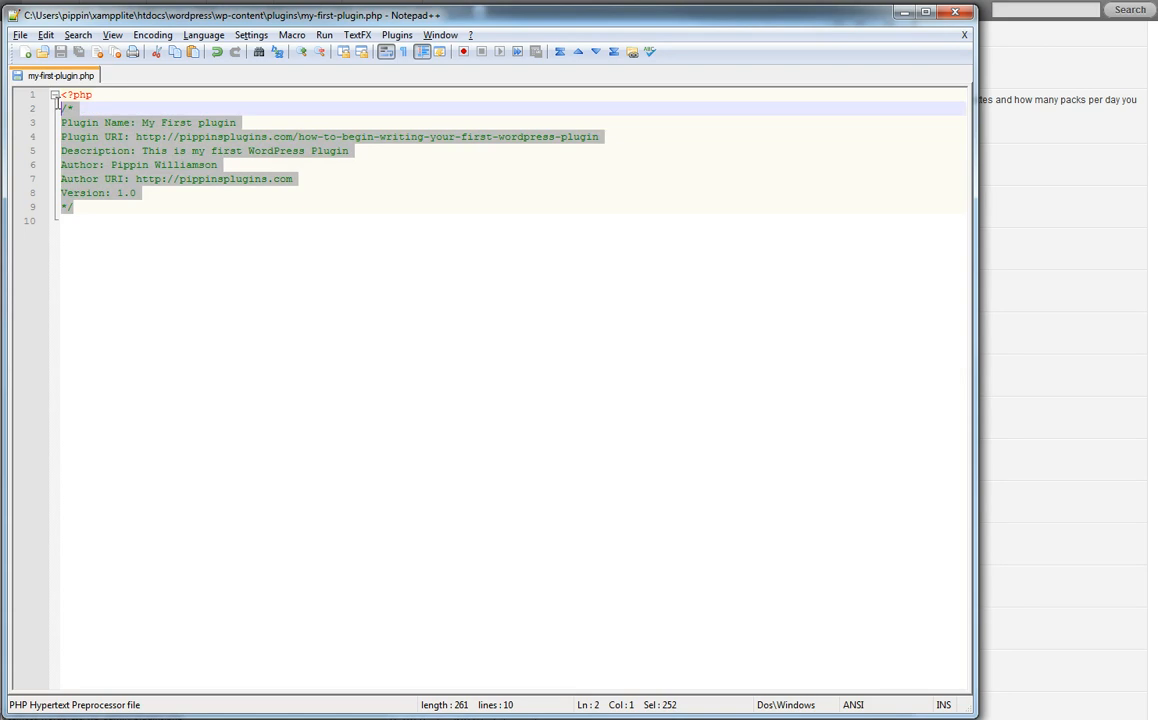
{"action": "left_click", "coordinate": [74, 206]}
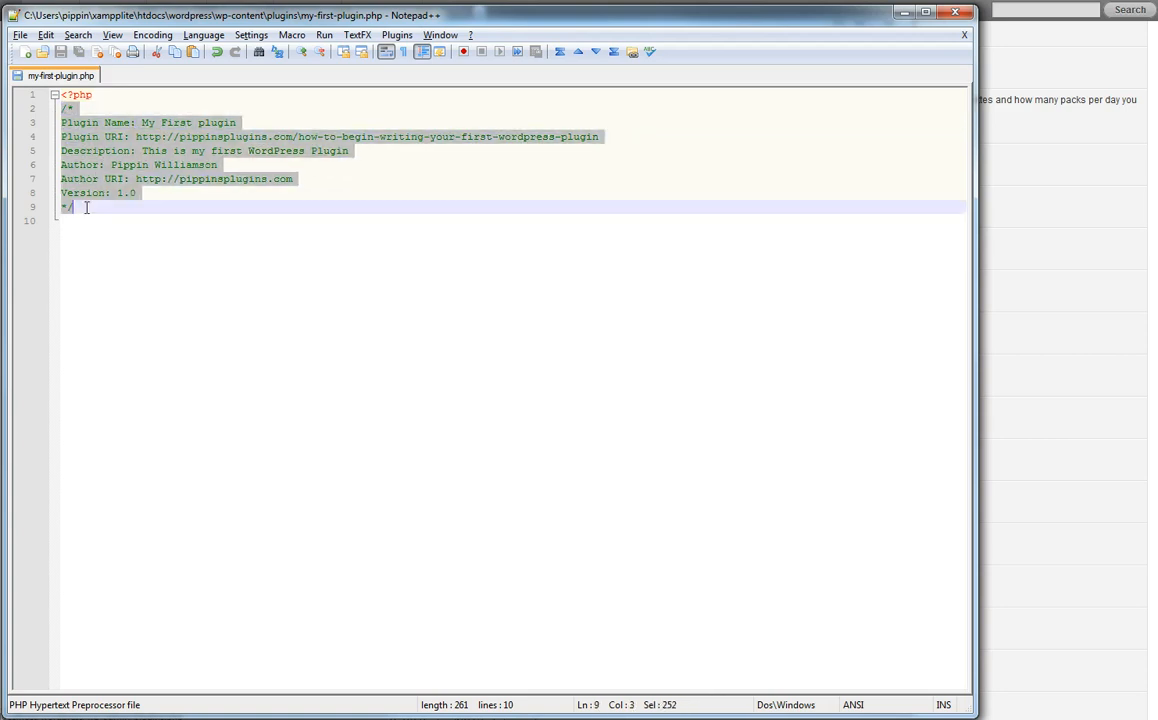
{"action": "left_click", "coordinate": [88, 206]}
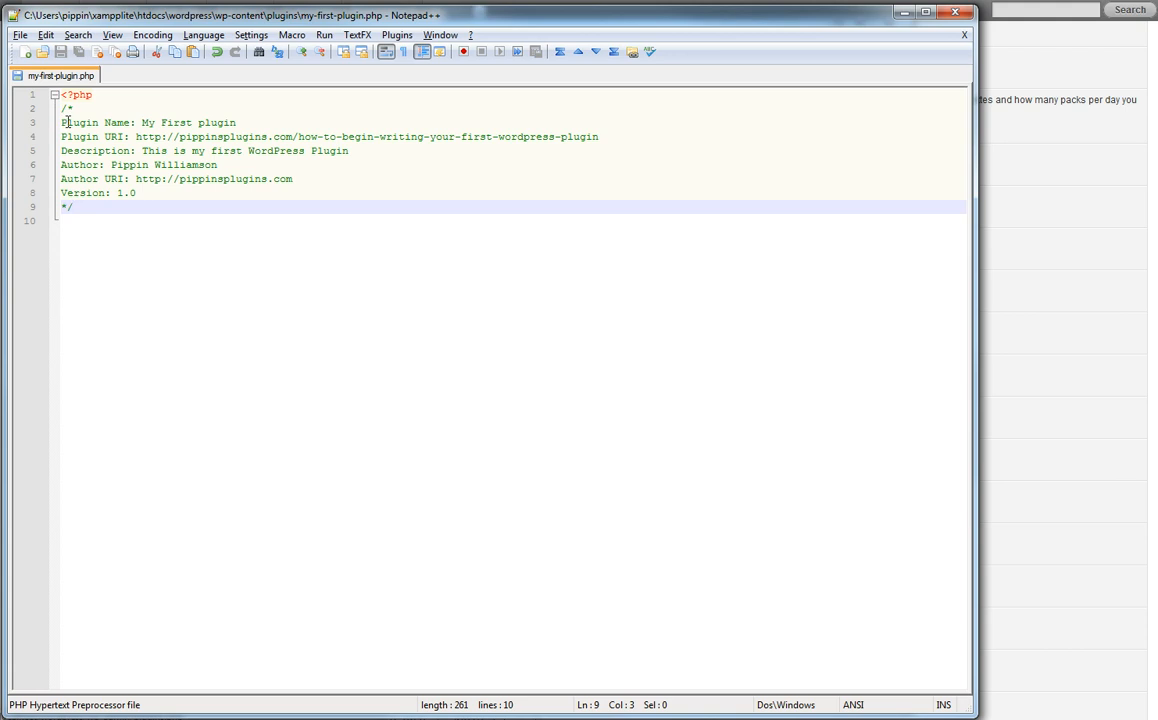
{"action": "left_click_drag", "start_coordinate": [62, 122], "coordinate": [238, 122]}
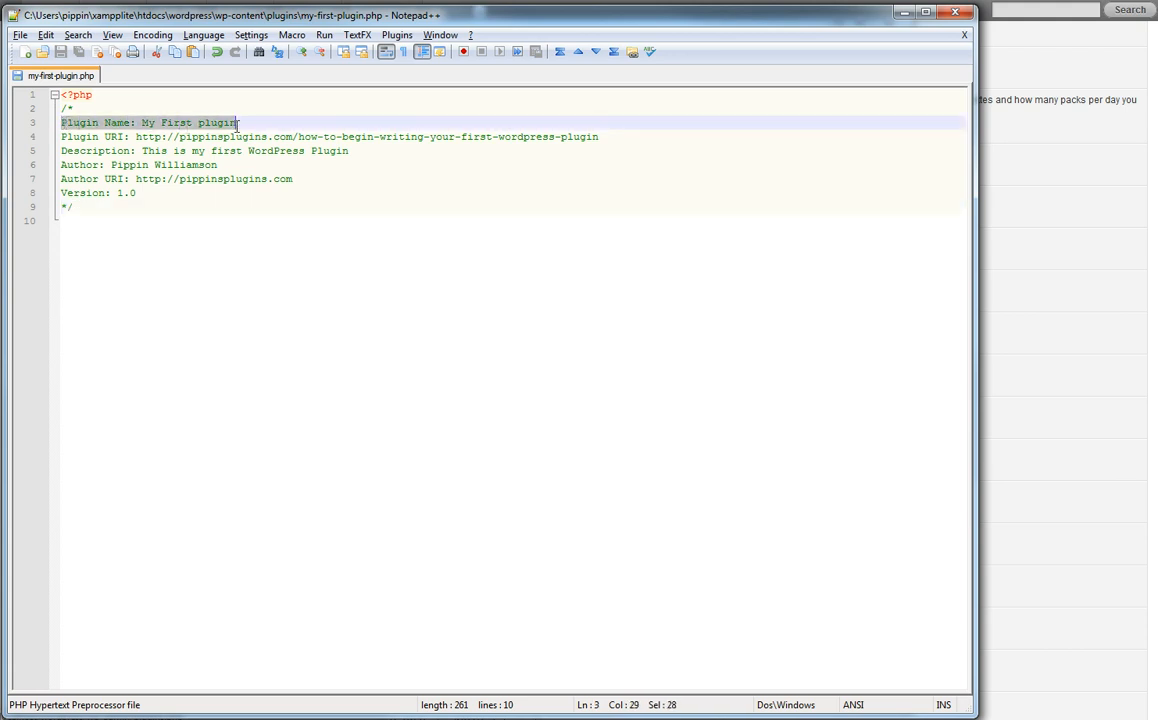
{"action": "left_click", "coordinate": [140, 122]}
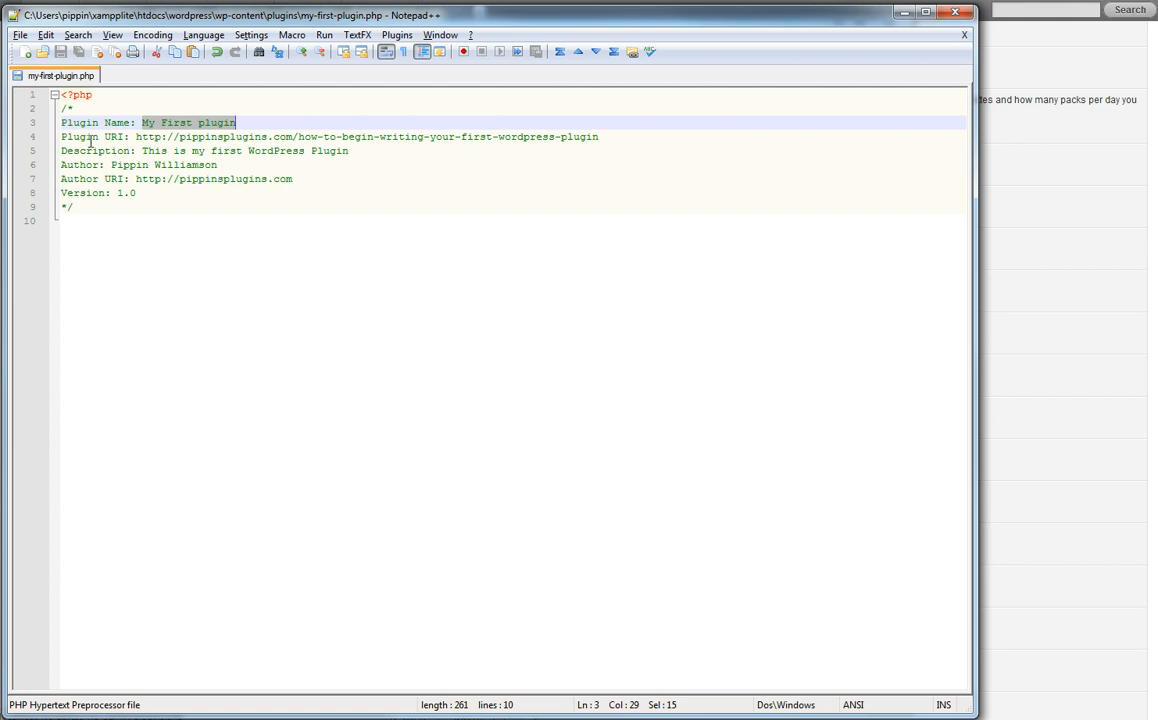
{"action": "left_click", "coordinate": [136, 136]}
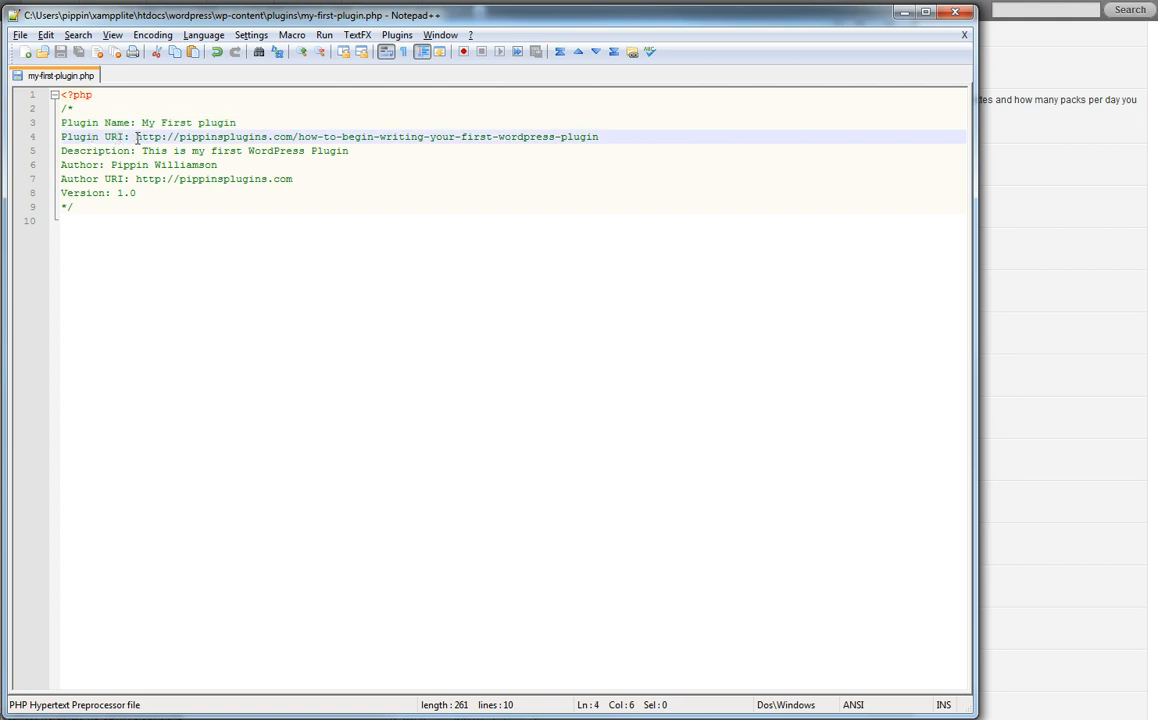
{"action": "left_click_drag", "start_coordinate": [136, 136], "coordinate": [600, 136]}
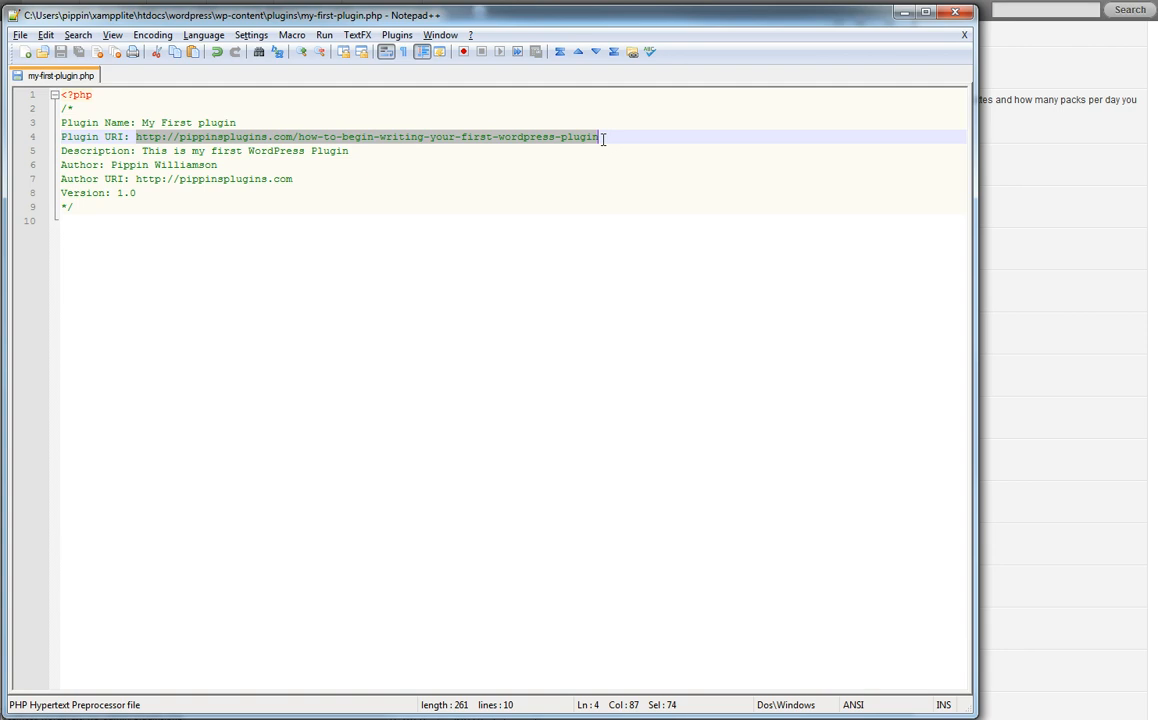
{"action": "left_click", "coordinate": [360, 136]}
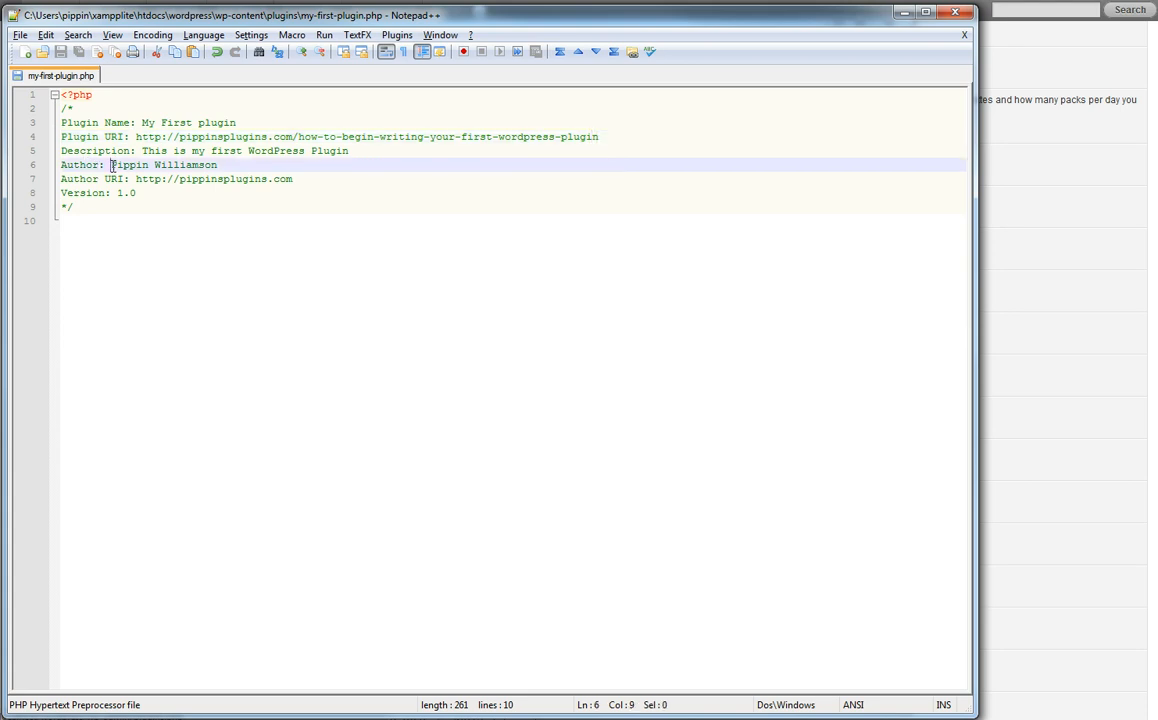
{"action": "left_click_drag", "start_coordinate": [110, 164], "coordinate": [216, 164]}
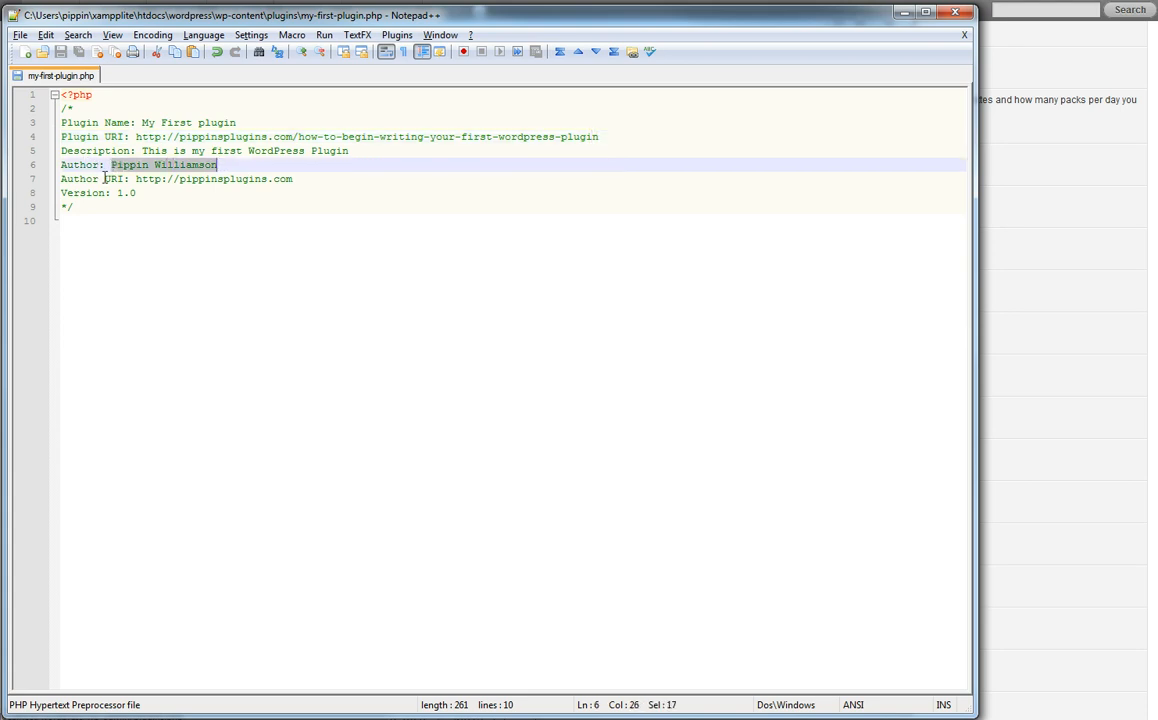
{"action": "left_click", "coordinate": [72, 178]}
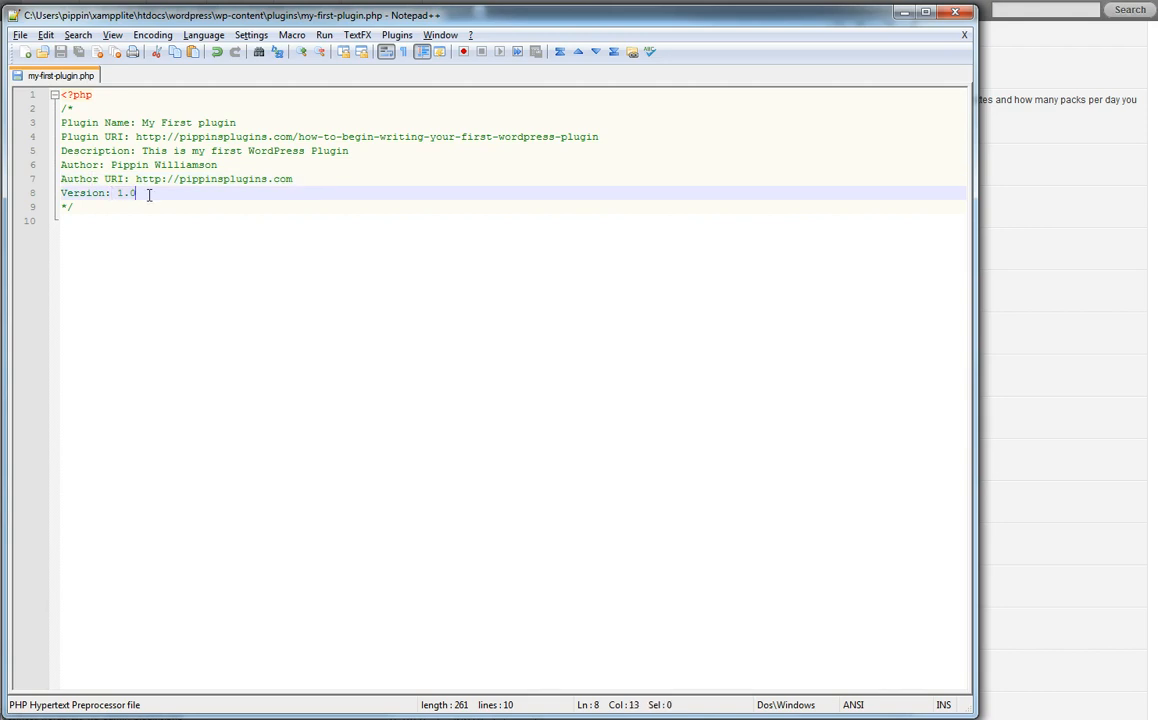
Change the header's Version to 1.0 after trying 0.1, then save my-first-plugin.php
{"action": "key", "text": "BackSpace"}
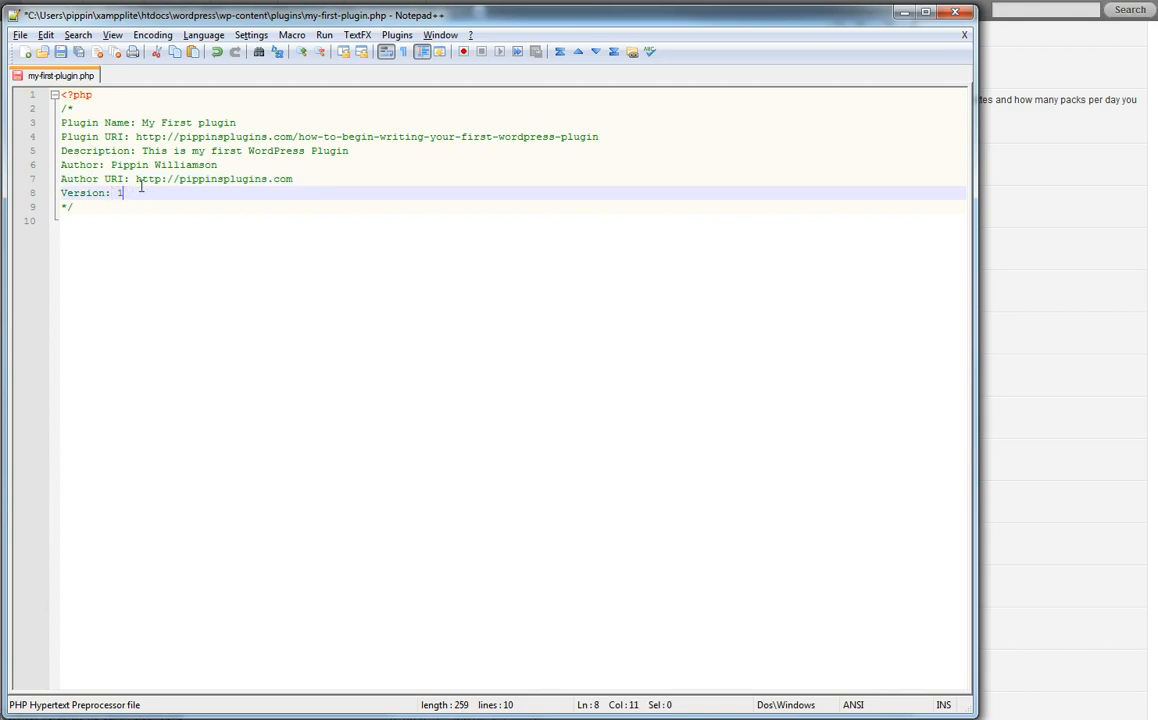
{"action": "key", "text": "Backspace"}
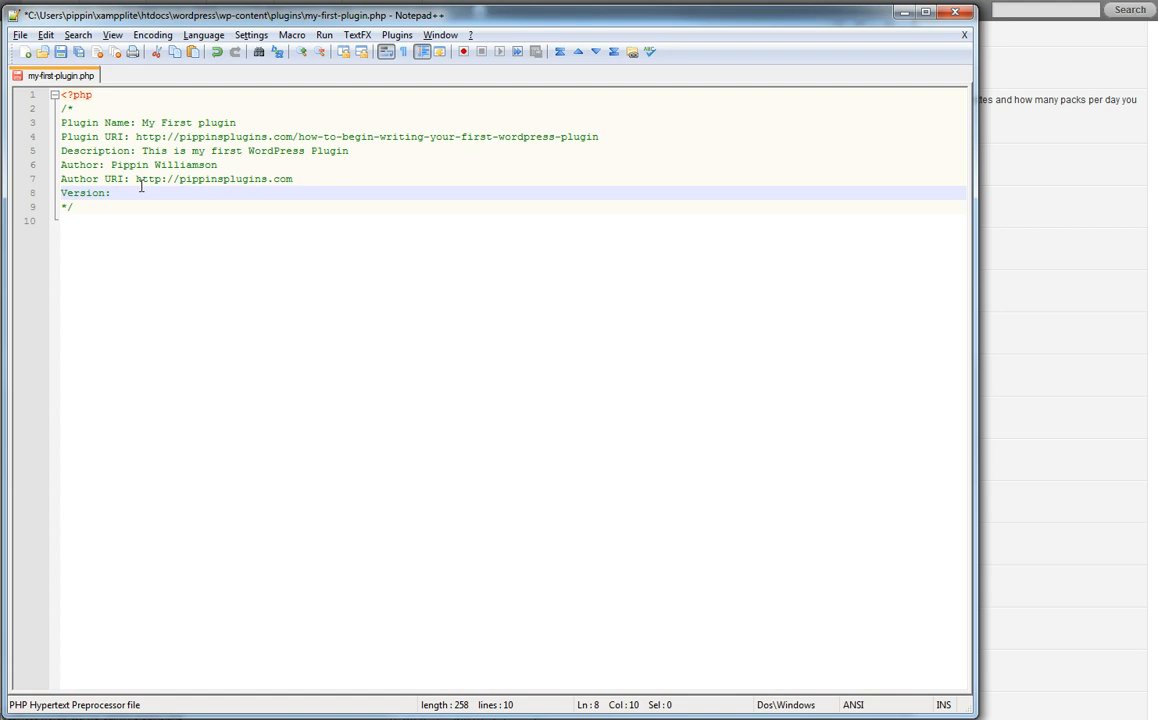
{"action": "type", "text": "1.0"}
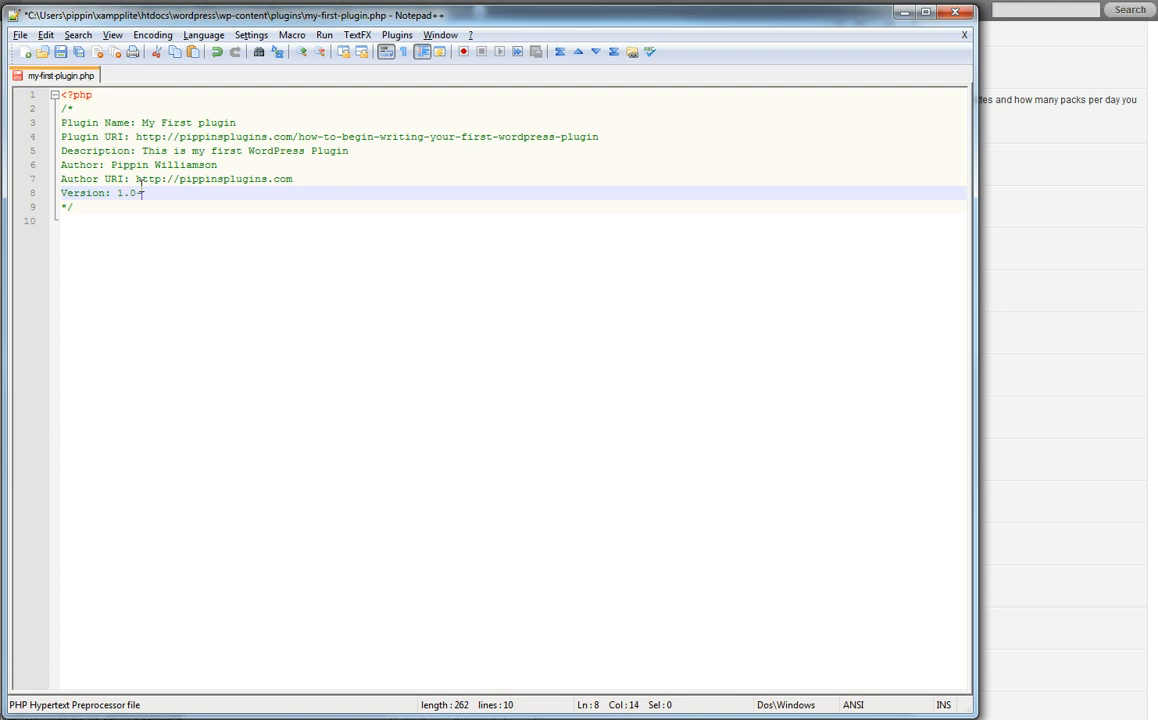
{"action": "key", "text": "Backspace"}
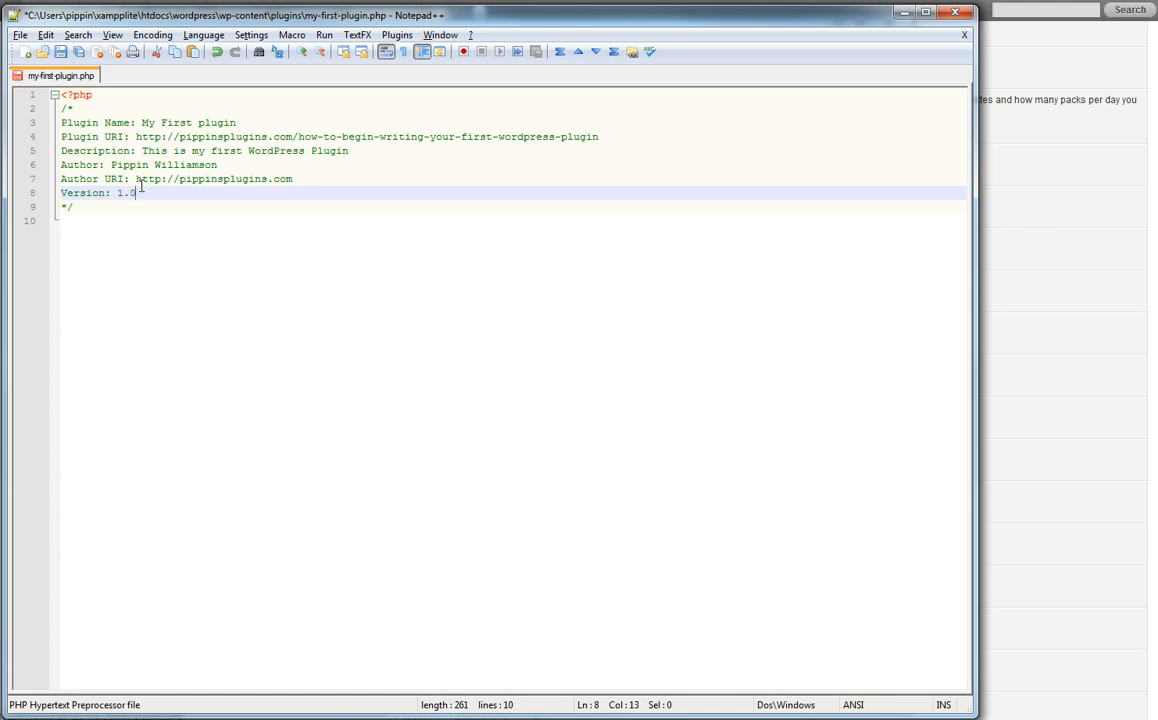
{"action": "type", "text": "0.1"}
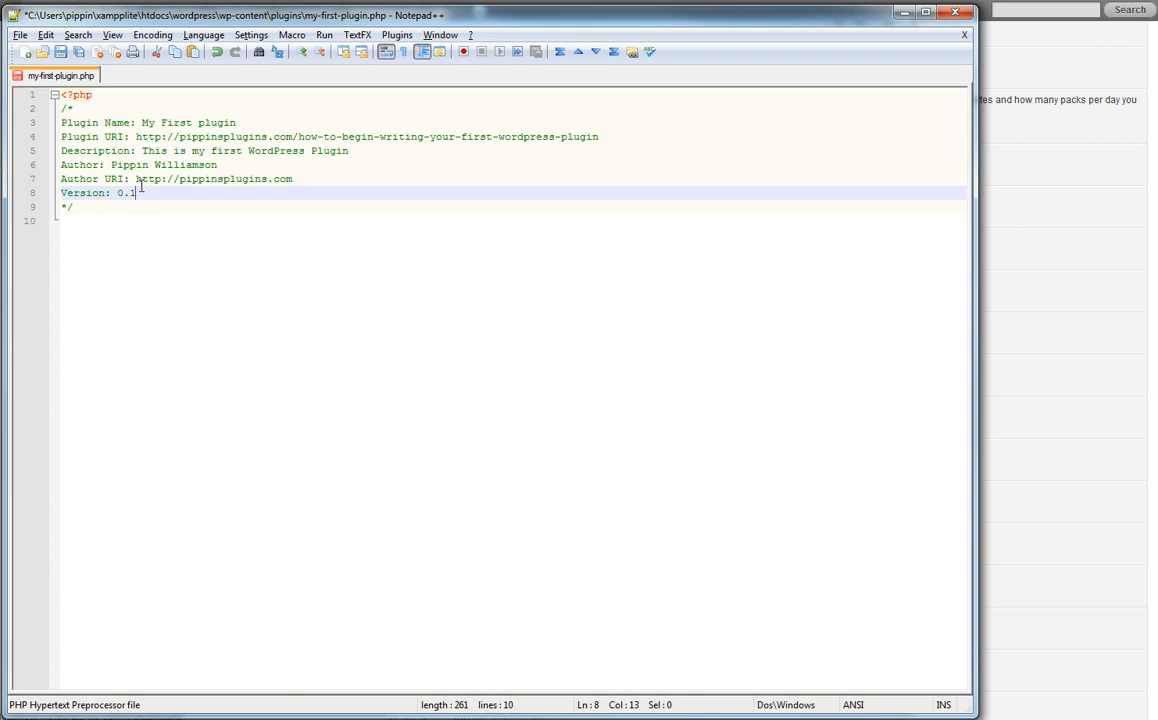
{"action": "key", "text": "BackSpace"}
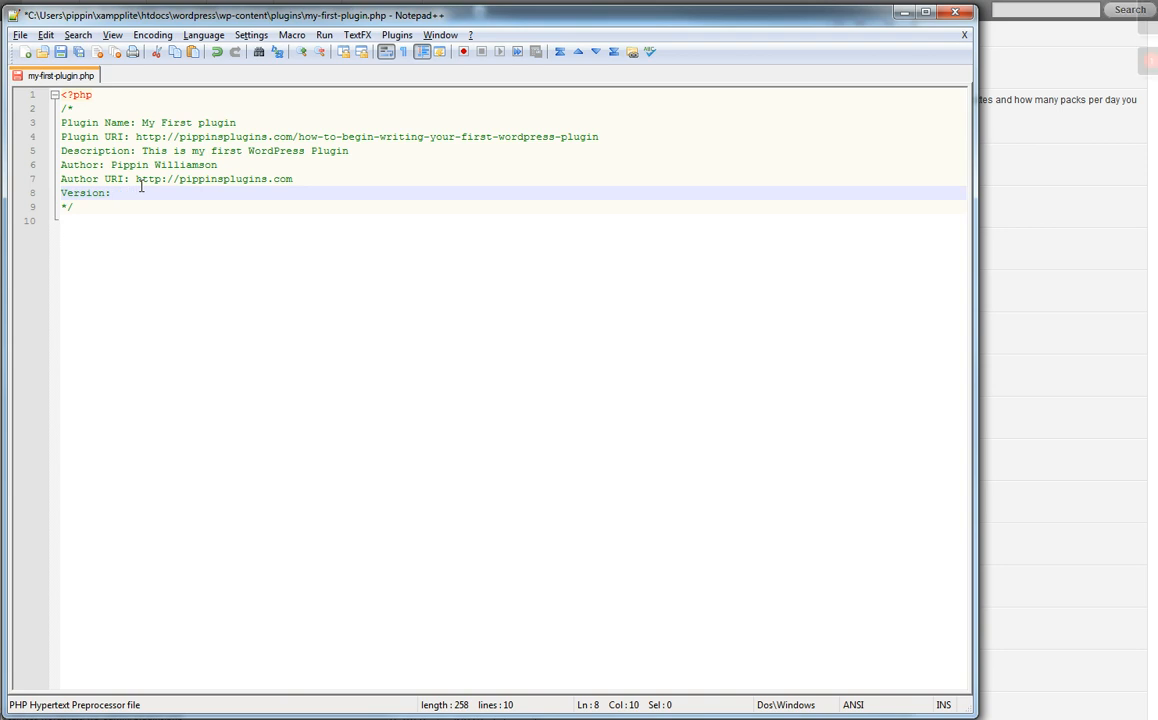
{"action": "type", "text": "1.0"}
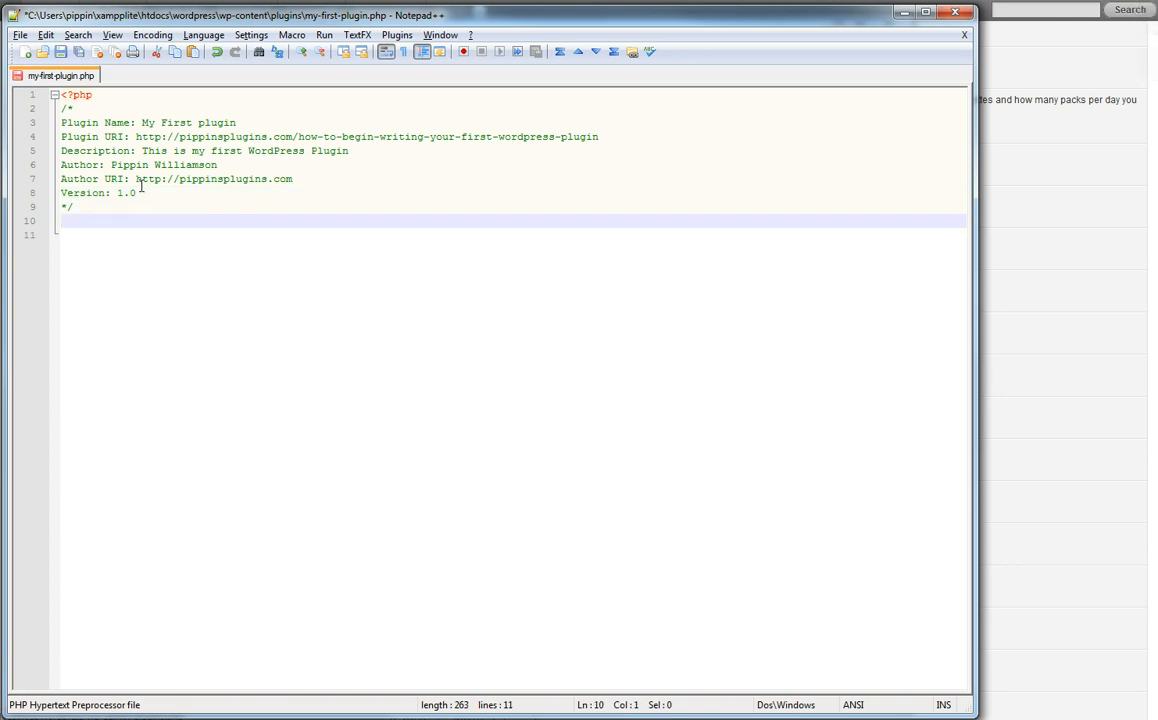
{"action": "key", "text": "ctrl+s"}
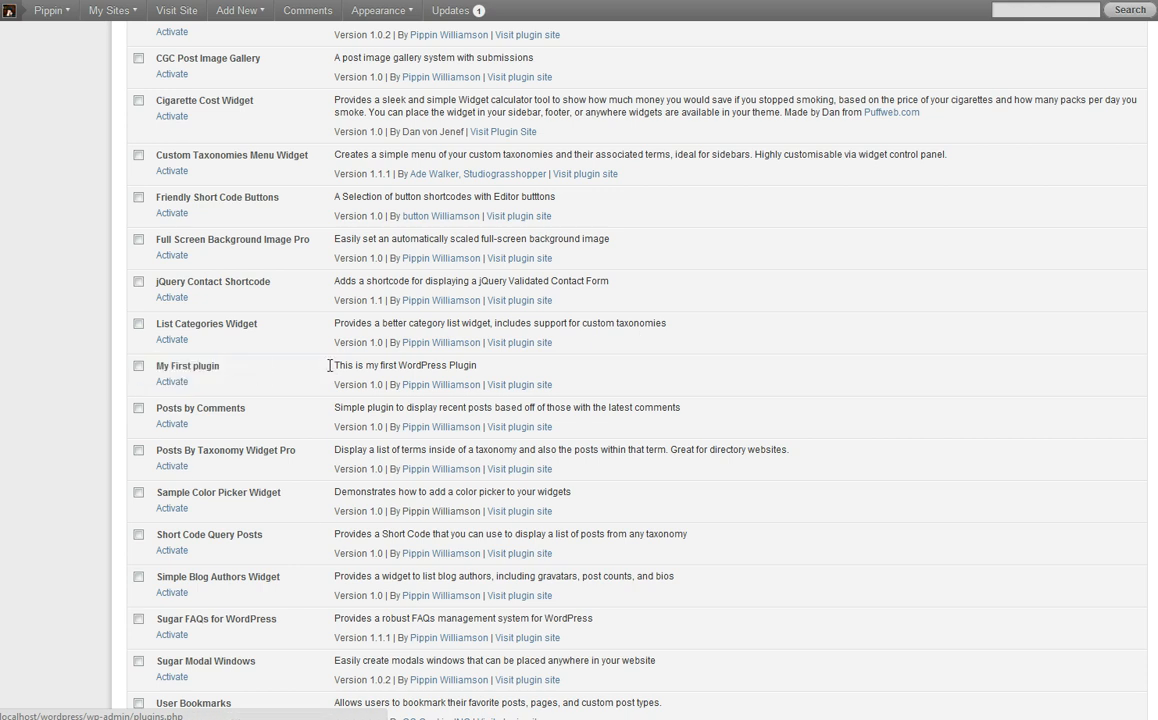
{"action": "mouse_move", "coordinate": [336, 388]}
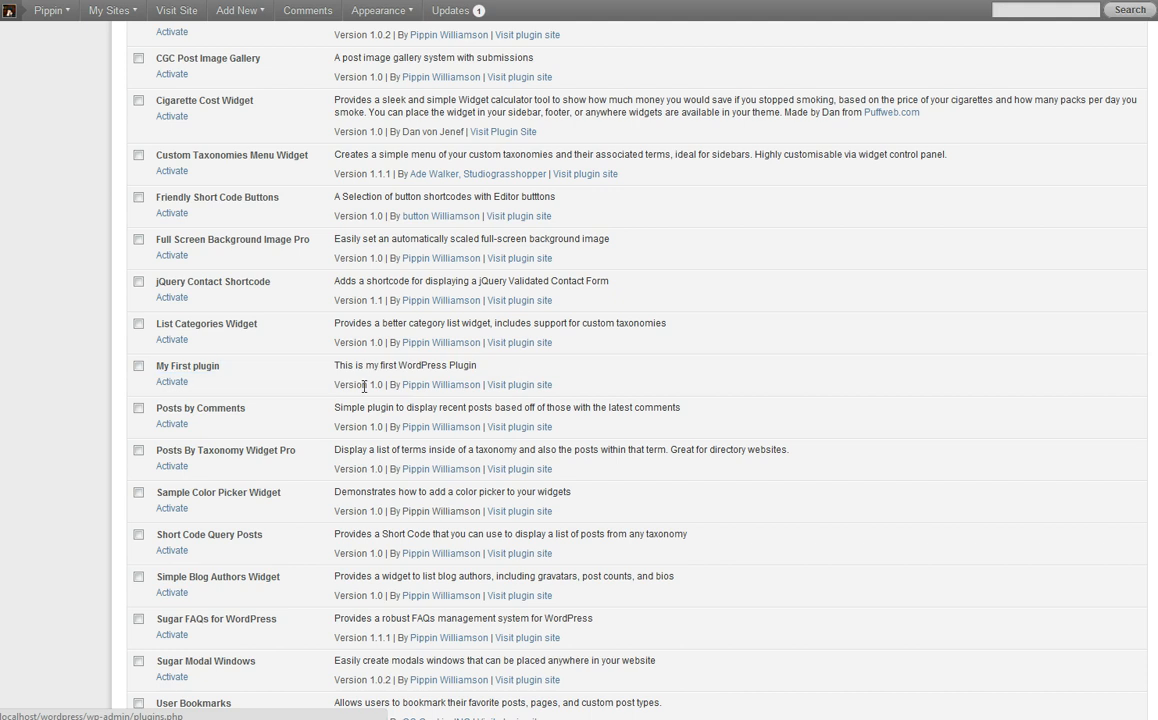
{"action": "mouse_move", "coordinate": [440, 384]}
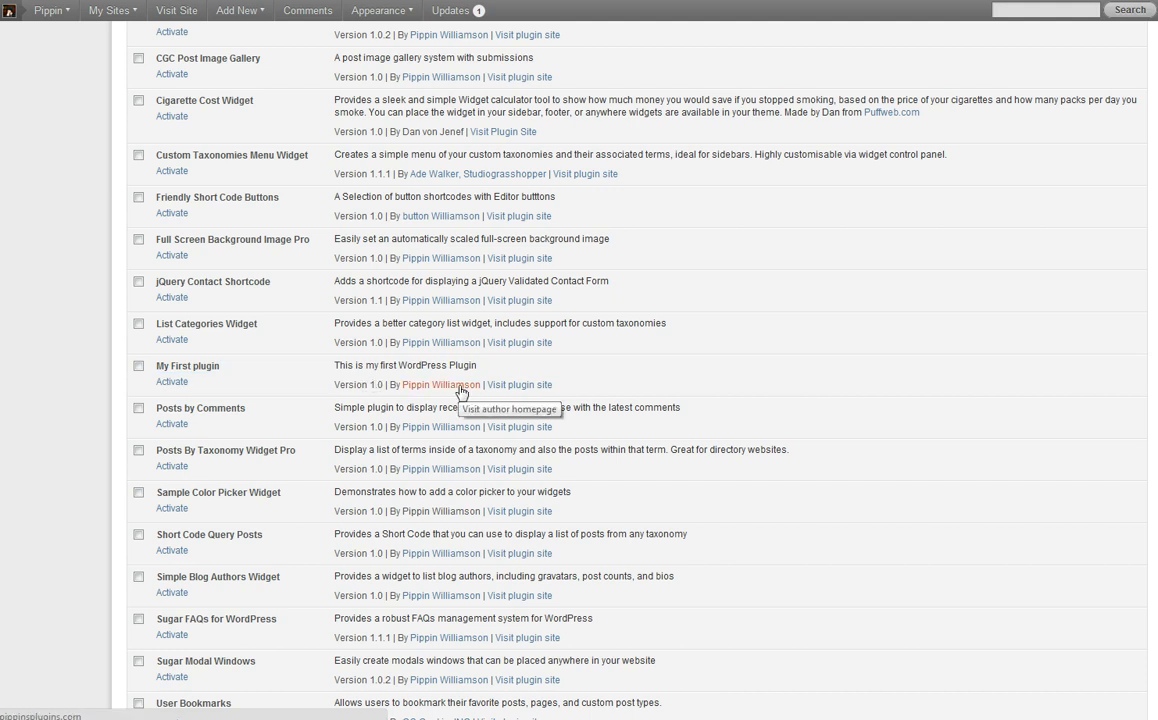
{"action": "mouse_move", "coordinate": [520, 384]}
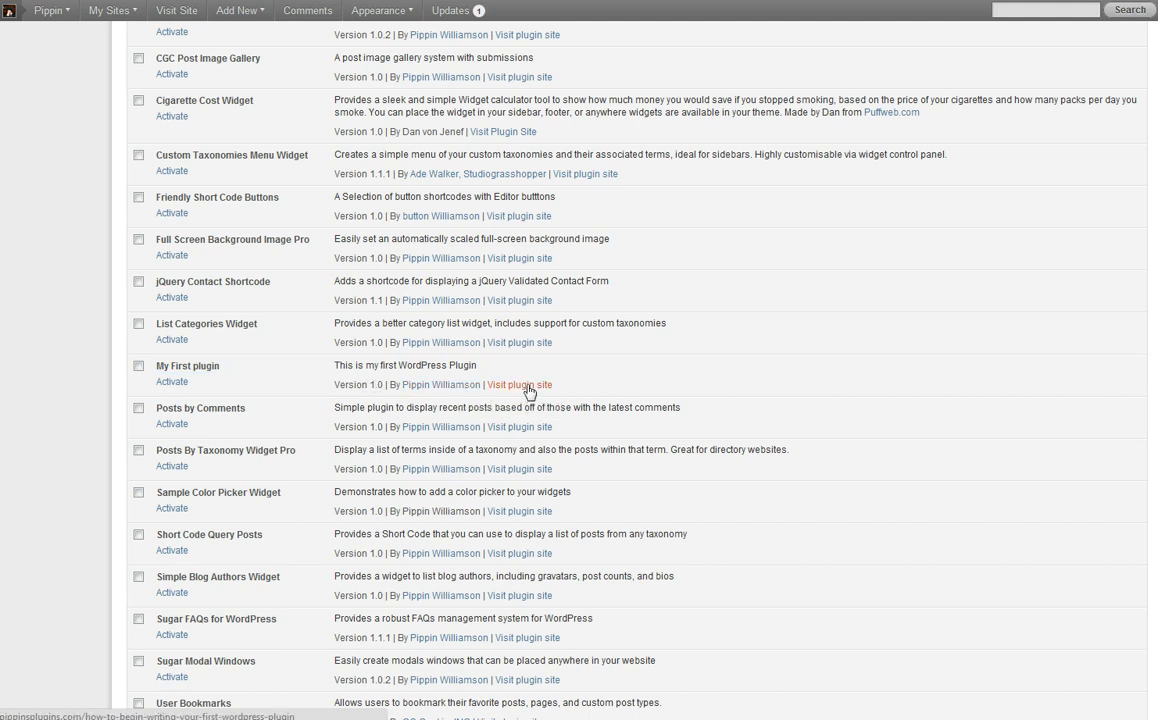
{"action": "mouse_move", "coordinate": [520, 384]}
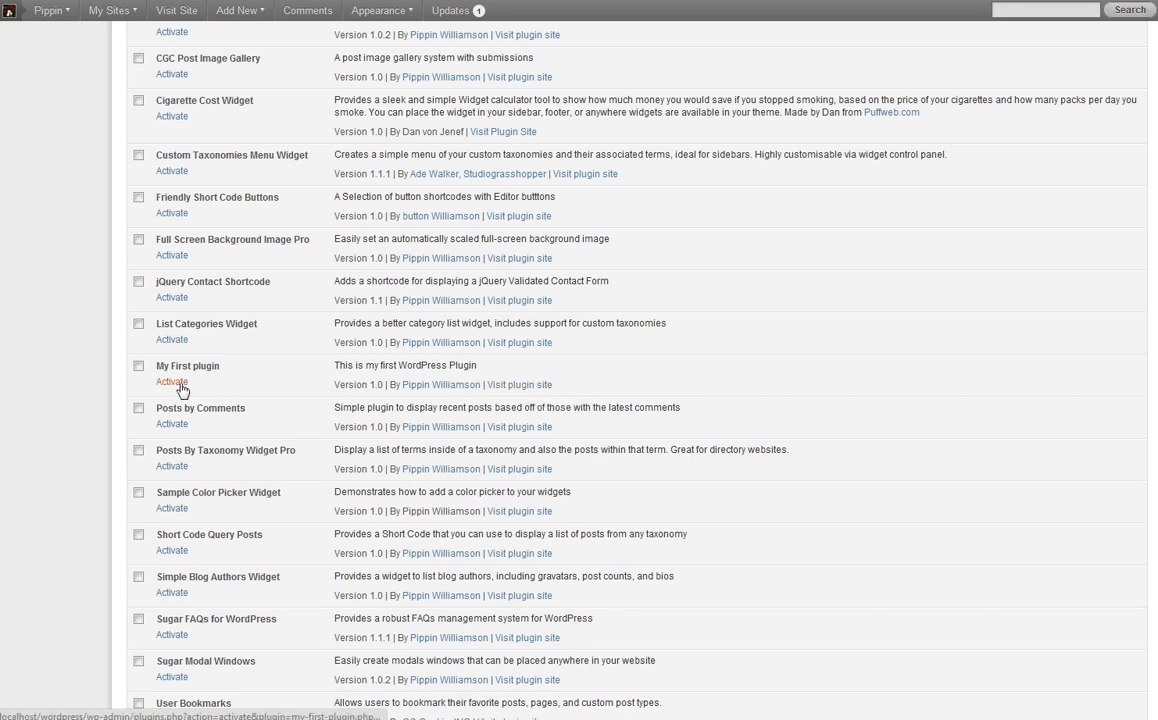
Activate My First plugin, version 1.0, from the WordPress Plugins list
{"action": "left_click", "coordinate": [172, 382]}
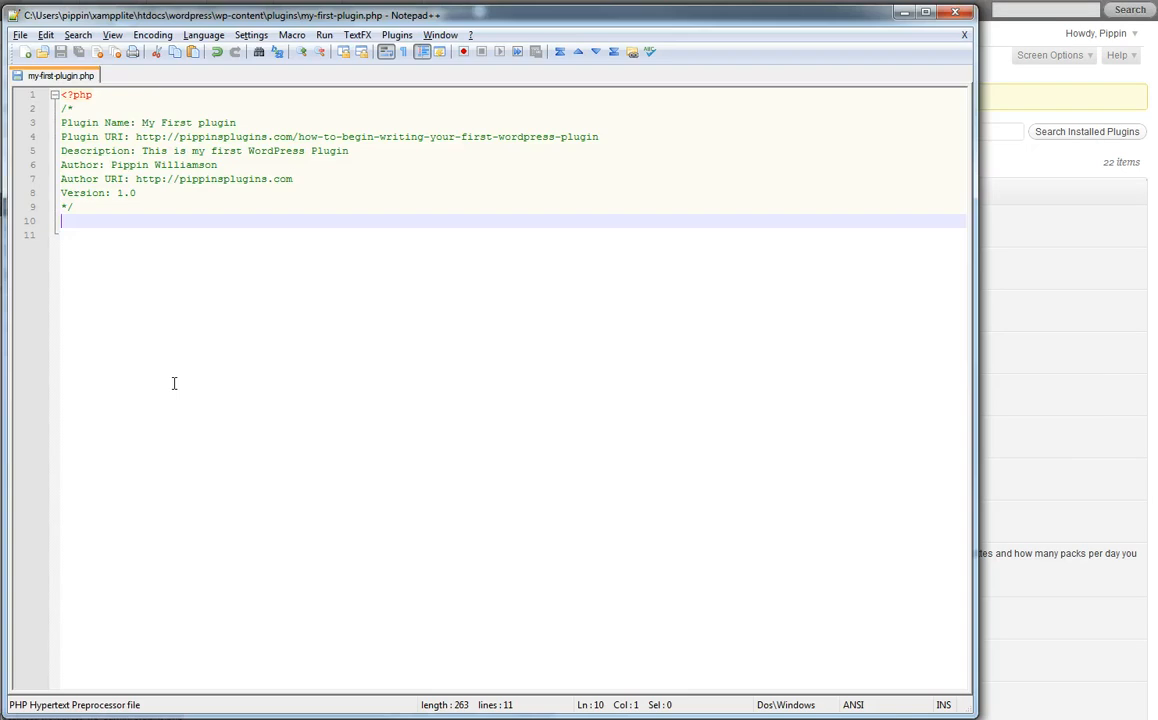
{"action": "mouse_move", "coordinate": [184, 348]}
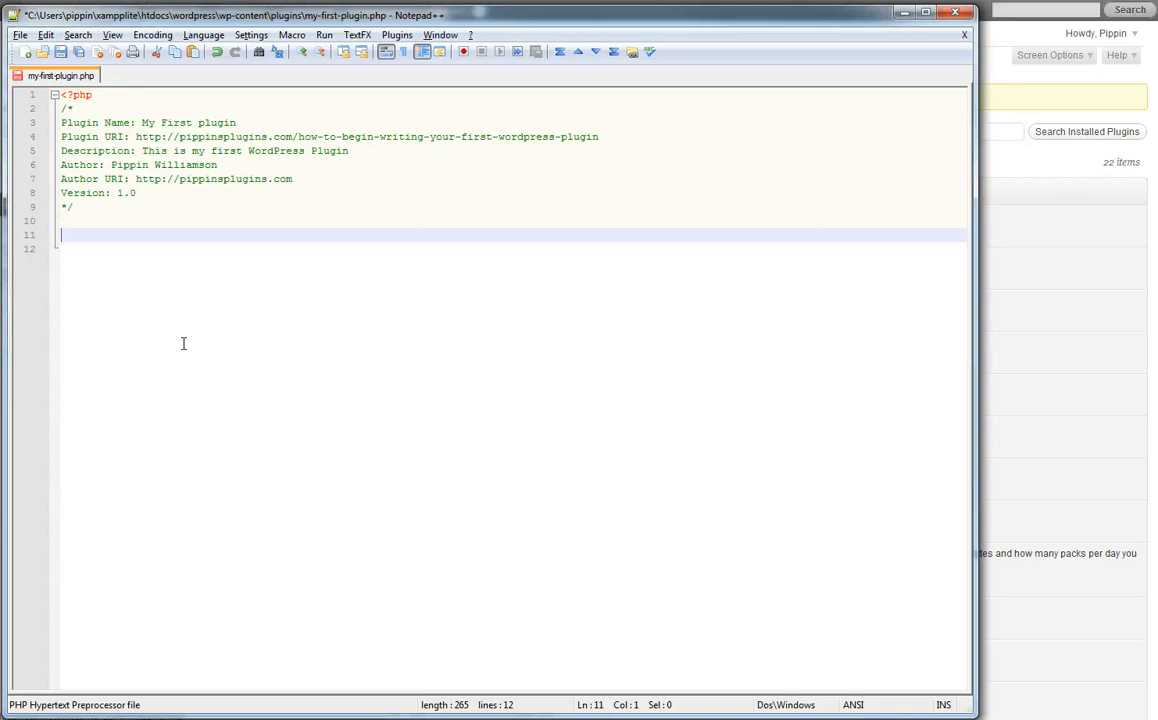
{"action": "mouse_move", "coordinate": [136, 332]}
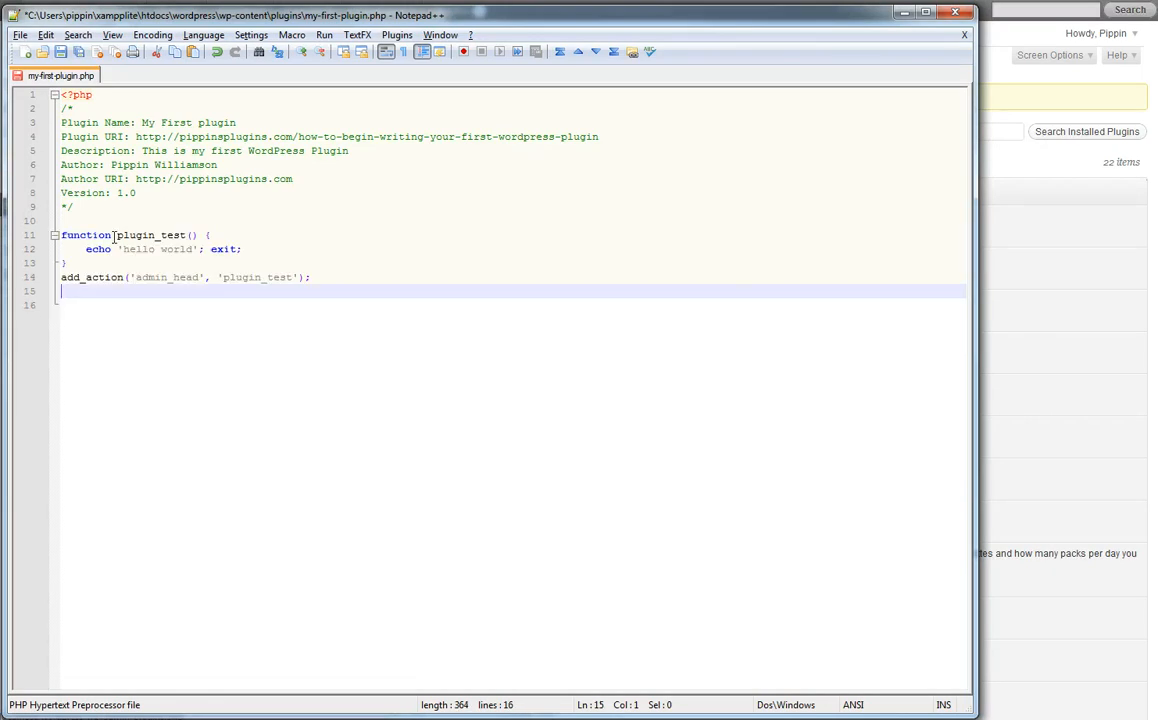
Select the plugin_test function with its echo 'hello world' and admin_head hook
{"action": "double_click", "coordinate": [150, 234]}
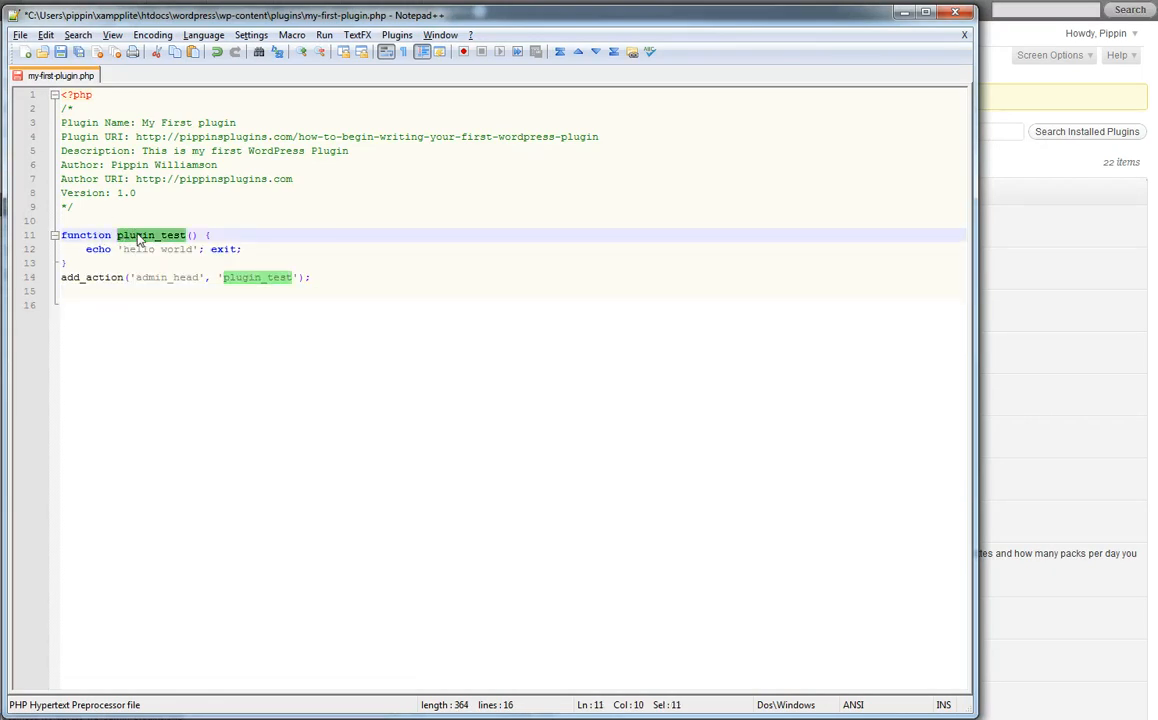
{"action": "left_click", "coordinate": [88, 248]}
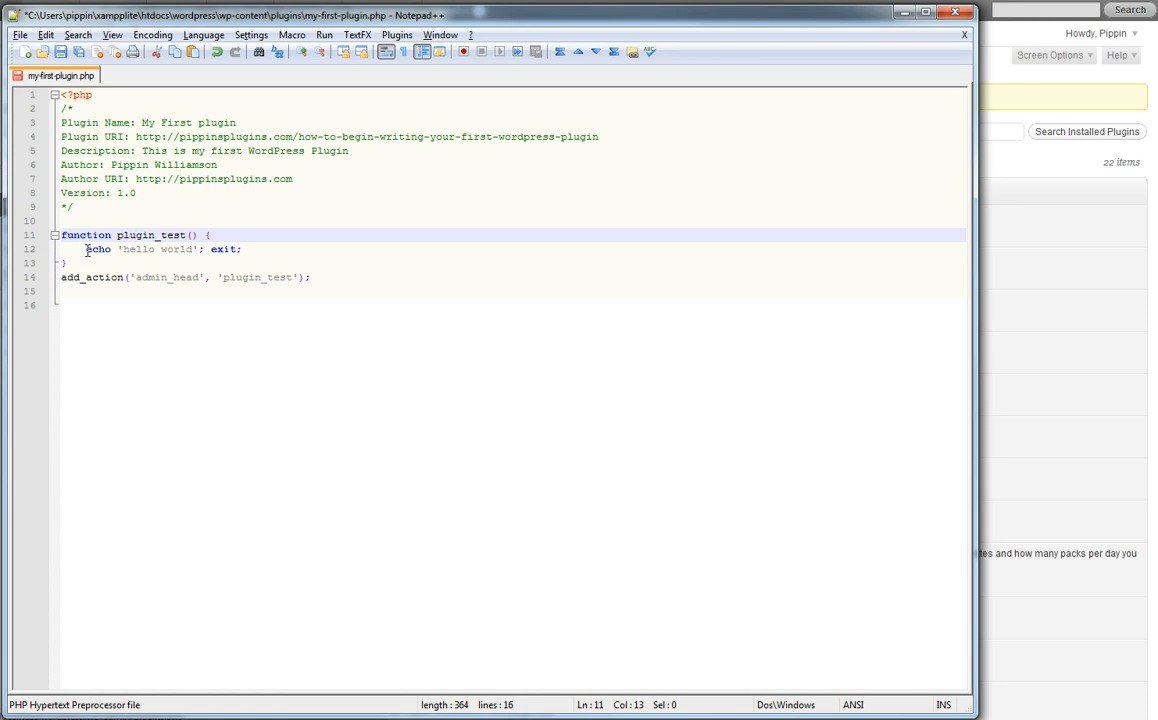
{"action": "left_click_drag", "start_coordinate": [86, 248], "coordinate": [200, 248]}
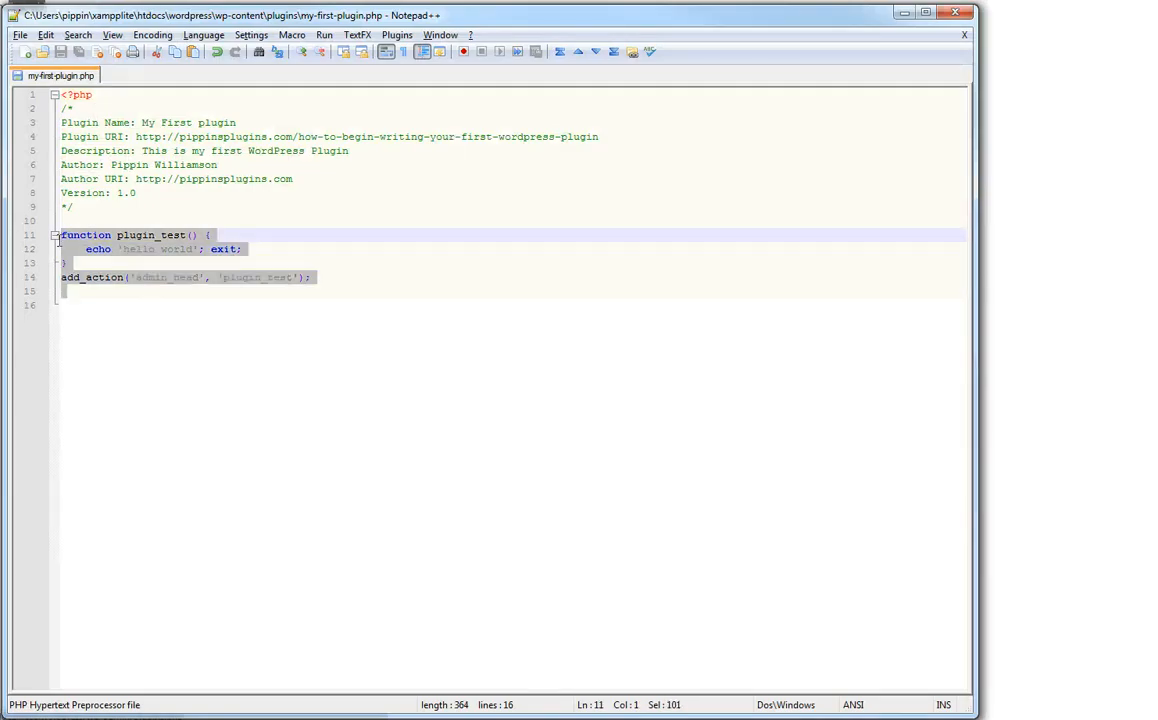
Delete the selected plugin_test function and hook, leaving only the ten-line plugin header
{"action": "key", "text": "Delete"}
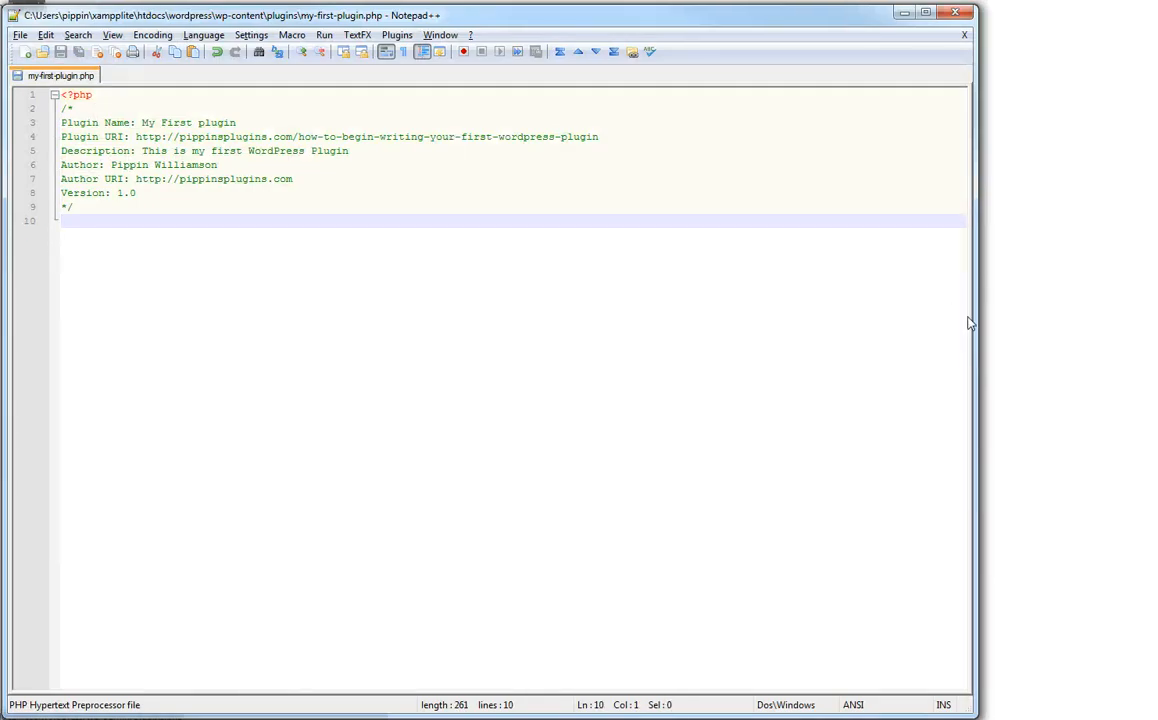